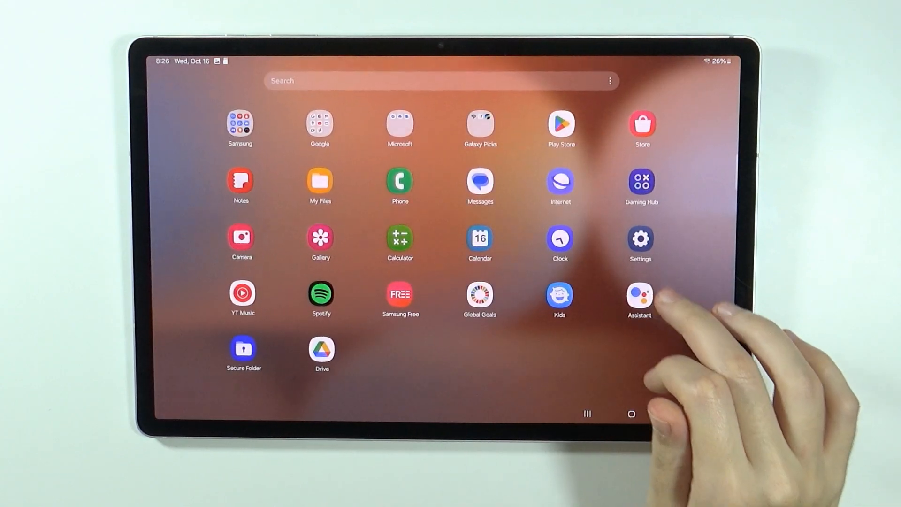
Launch the Settings app and land on the Connections overview
left_click(640, 236)
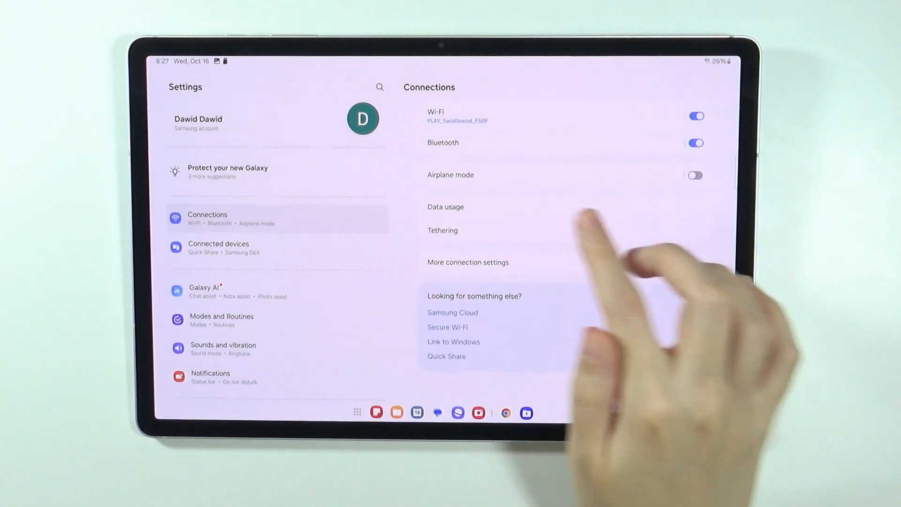
Toggle the connection switches, then show the Wi-Fi list connected to PLAY_Swiatlowod_F5BF
left_click(695, 175)
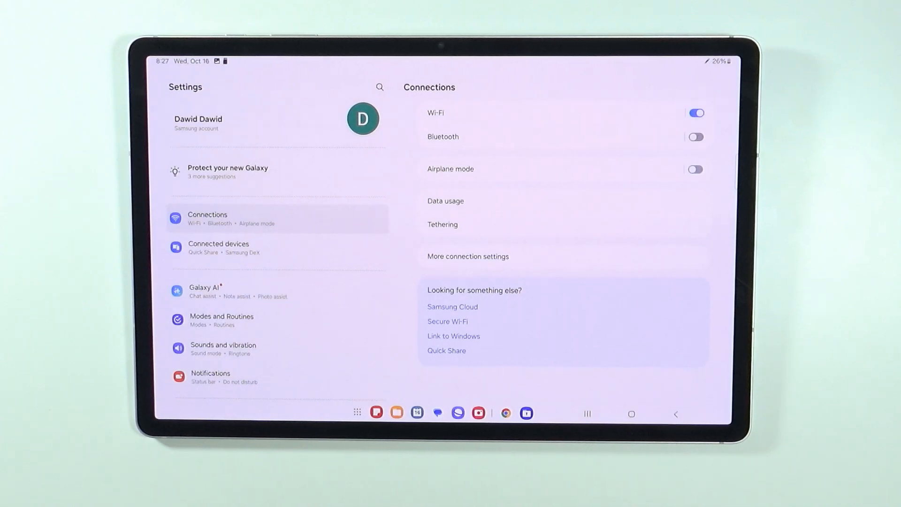
left_click(695, 137)
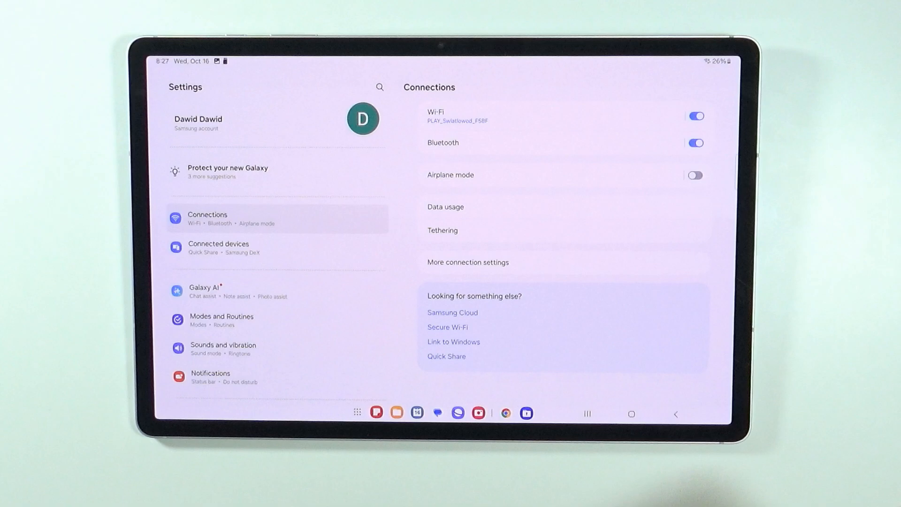
left_click(455, 115)
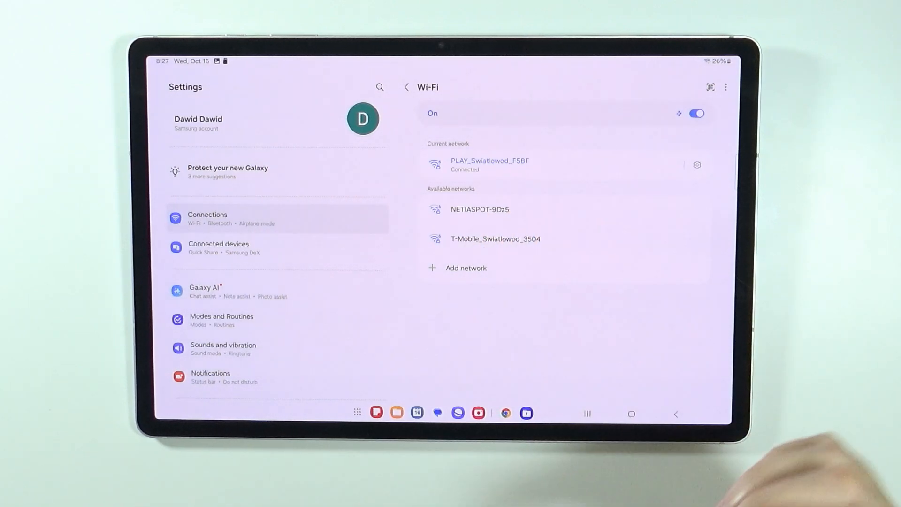
Switch Wi-Fi off and on again so it reconnects, then reveal the three-dot menu options
left_click(696, 114)
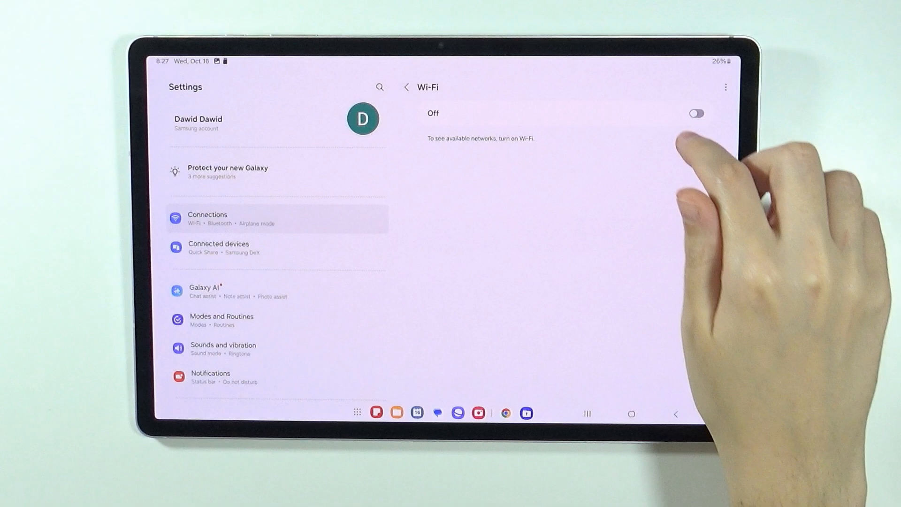
left_click(696, 113)
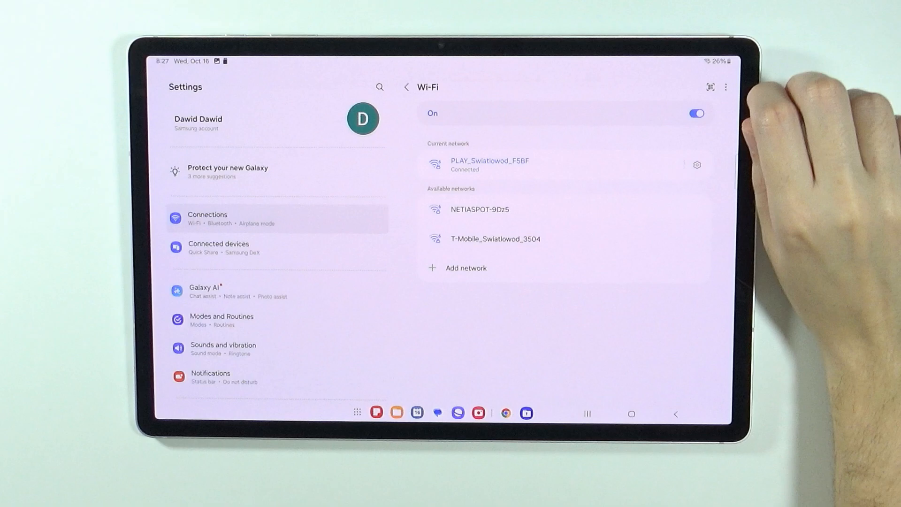
left_click(726, 87)
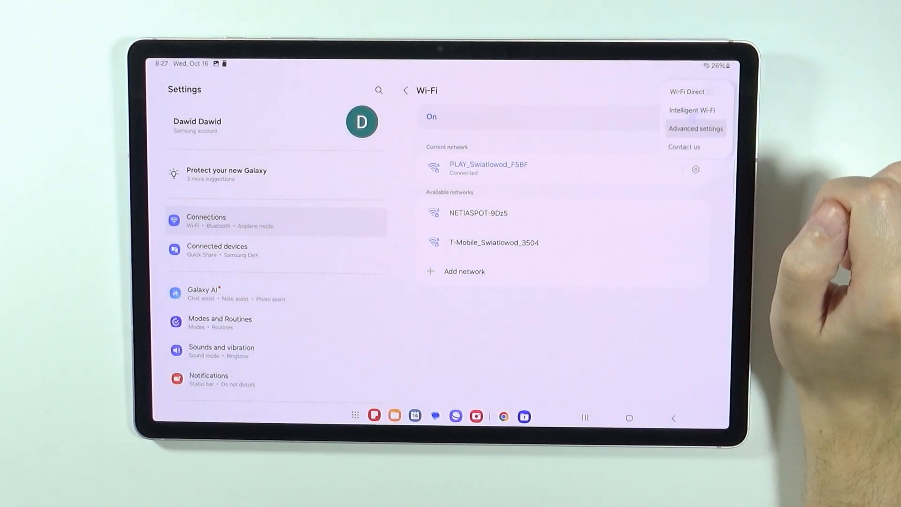
Review the Advanced Wi-Fi settings page, then navigate back out to Connections
left_click(695, 128)
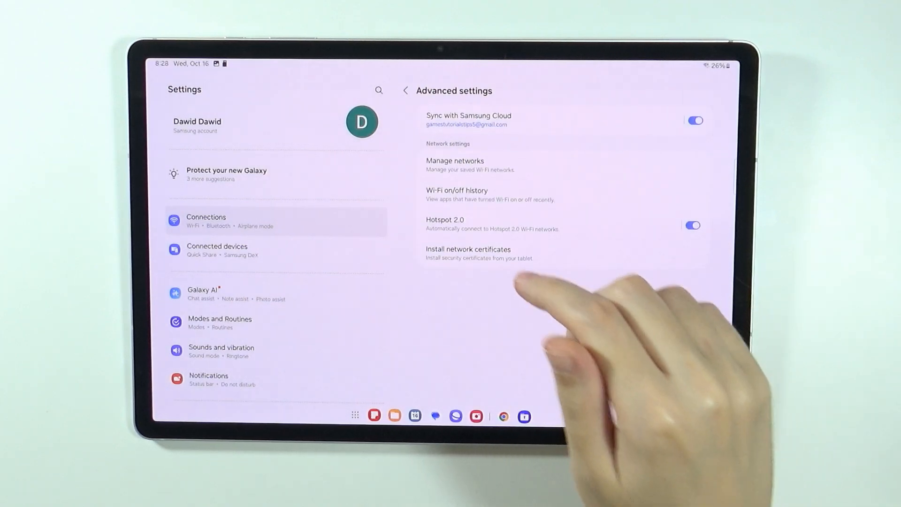
left_click(406, 90)
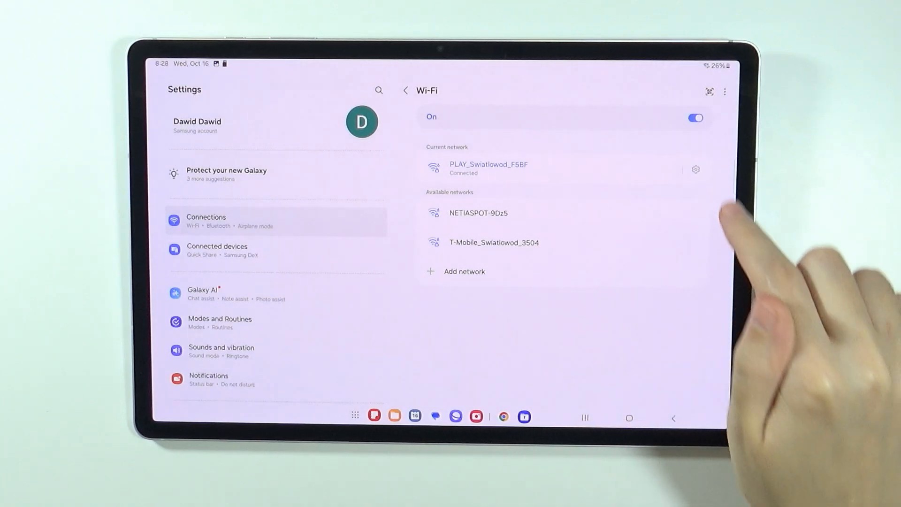
mouse_move(748, 259)
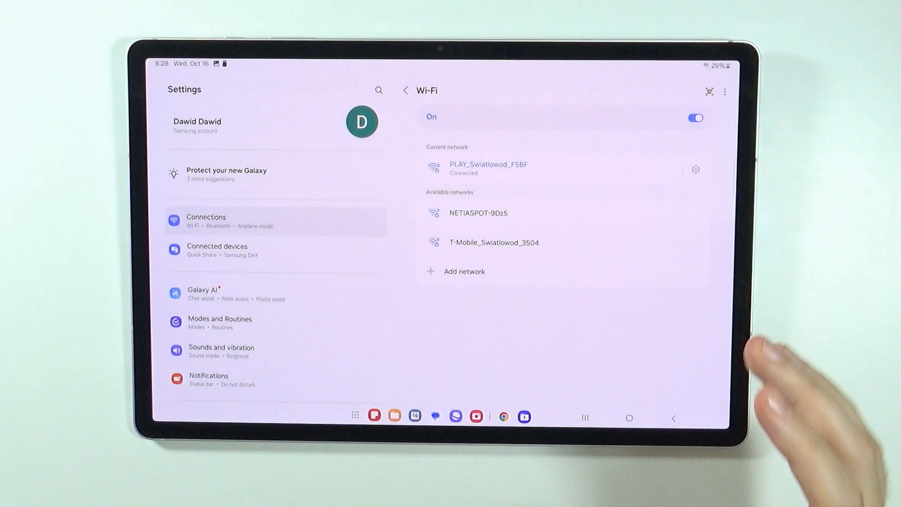
left_click(708, 92)
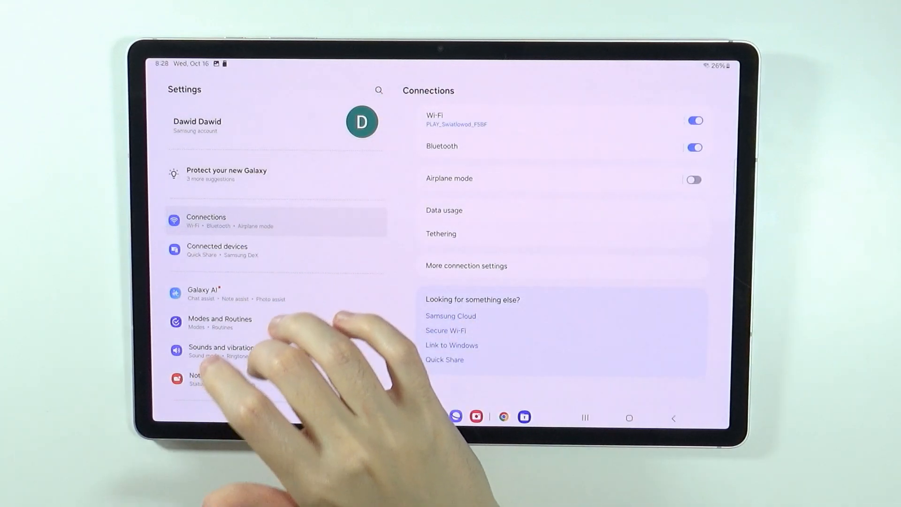
Navigate through General management to the Reset page listing Wi-Fi/Bluetooth and factory reset
scroll("down", 3)
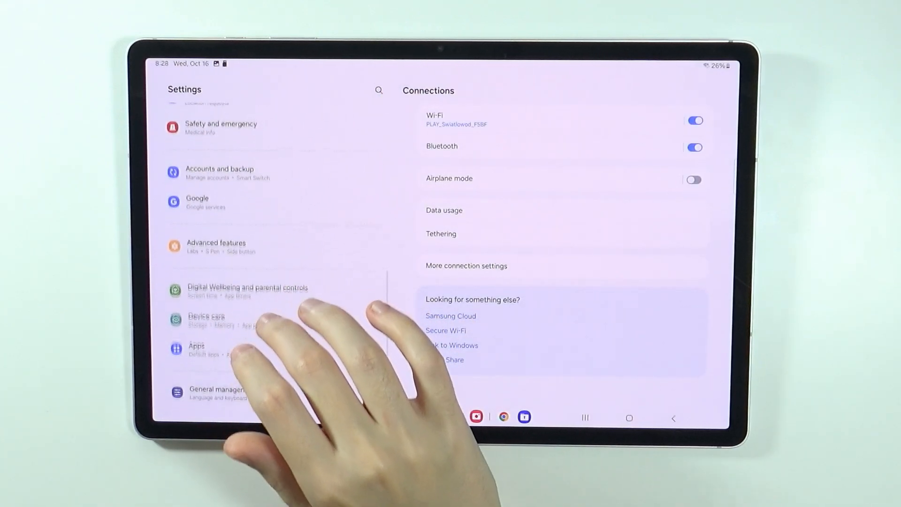
left_click(219, 394)
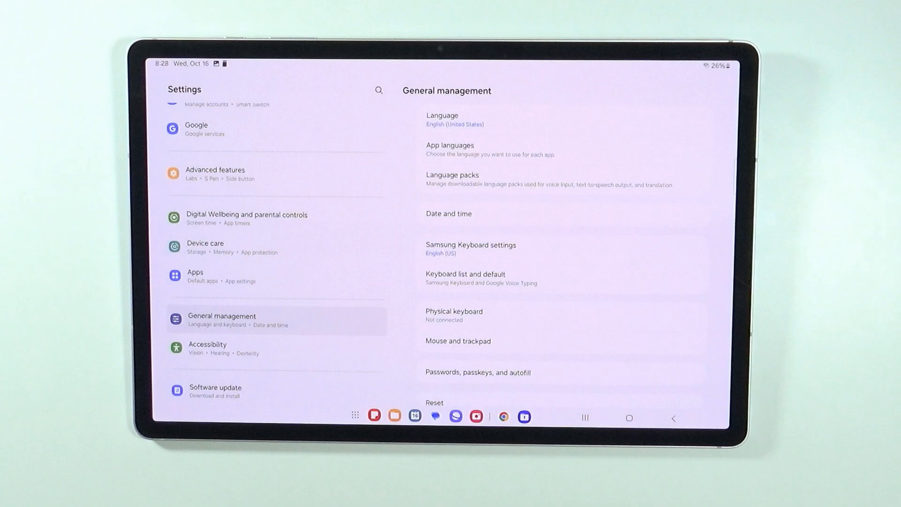
scroll("down", 3)
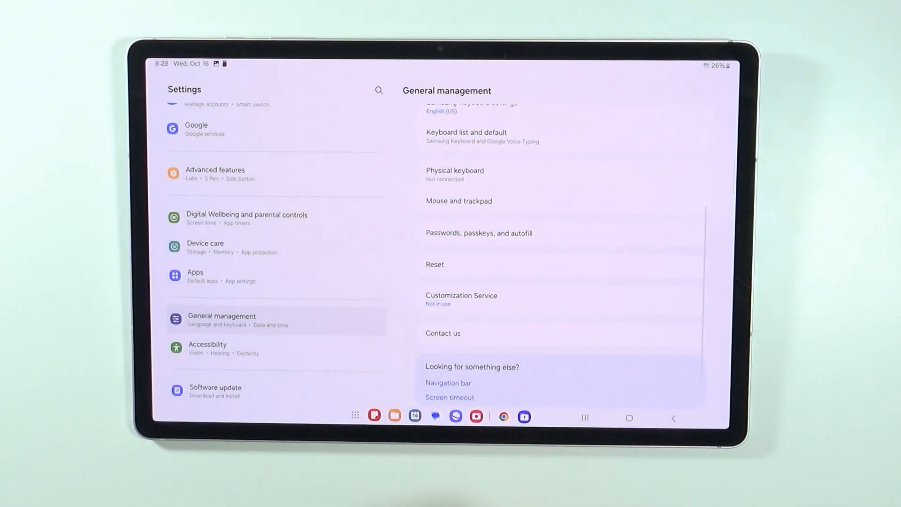
left_click(435, 265)
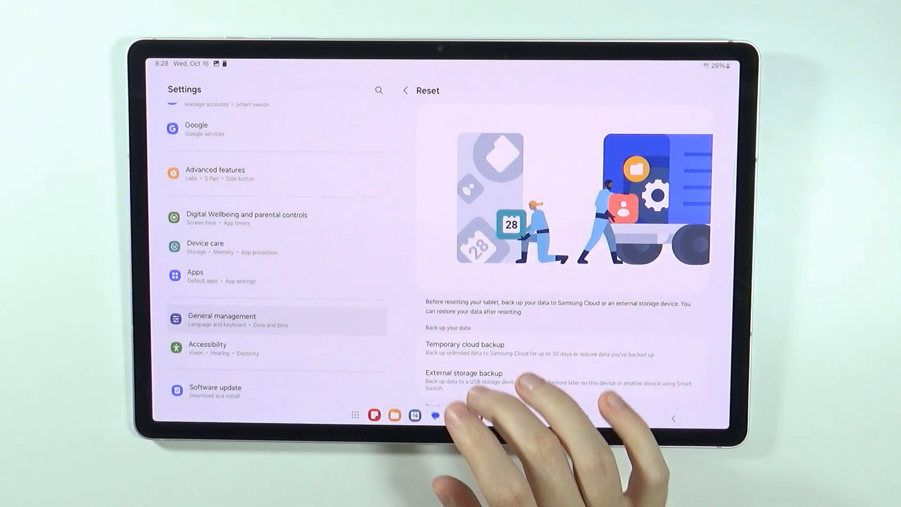
scroll("up", 3)
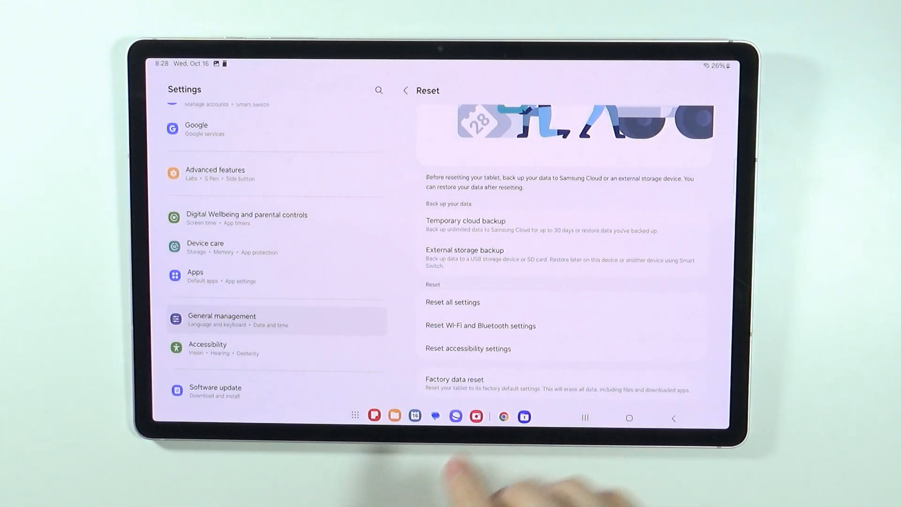
Confirm the Reset Wi-Fi and Bluetooth settings action, then return to Connections
left_click(481, 326)
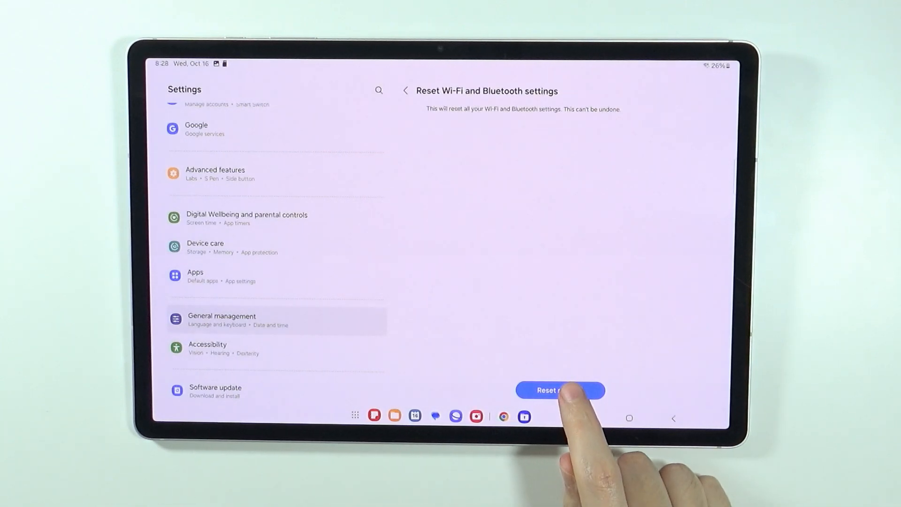
left_click(559, 390)
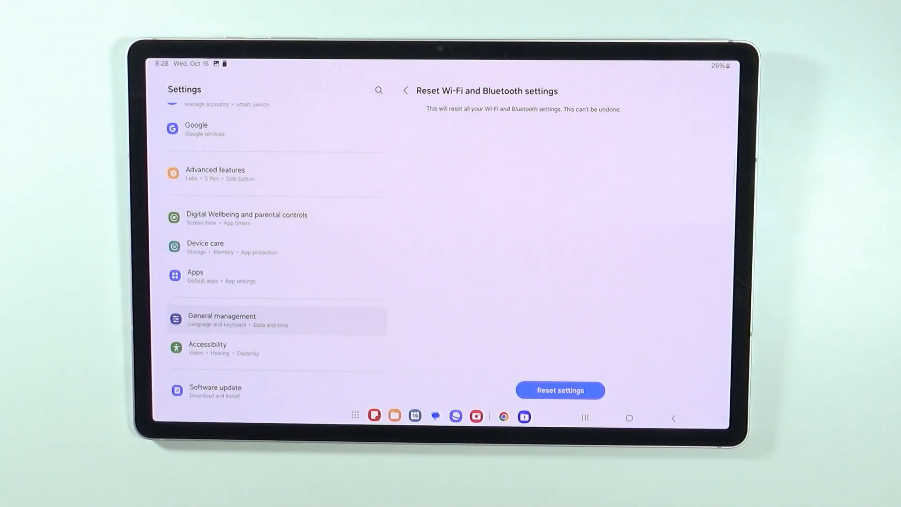
scroll("down", 3)
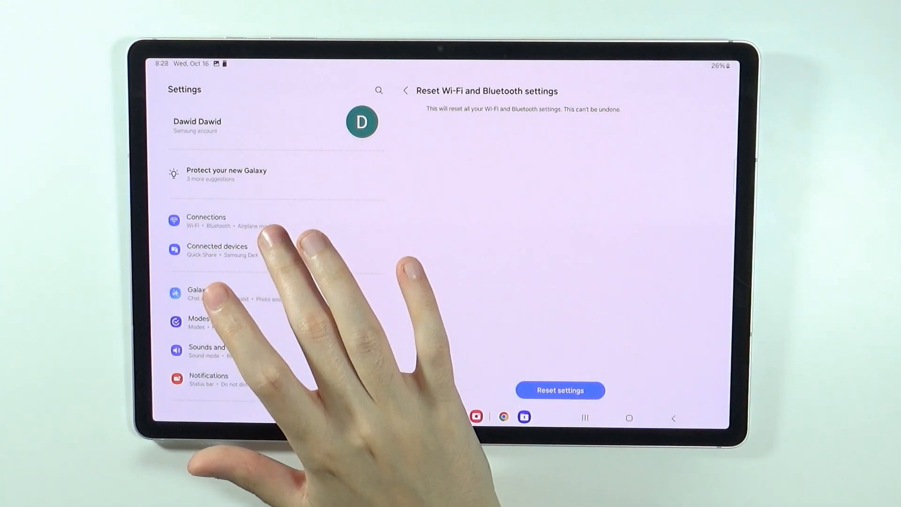
left_click(206, 220)
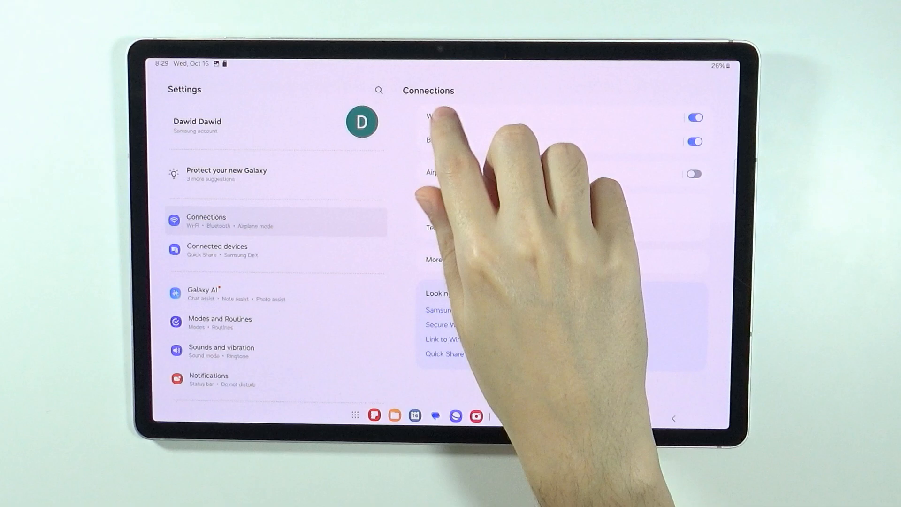
Select PLAY_Swiatlowod_F5BF in the Wi-Fi list, then back out of its password prompt
left_click(434, 117)
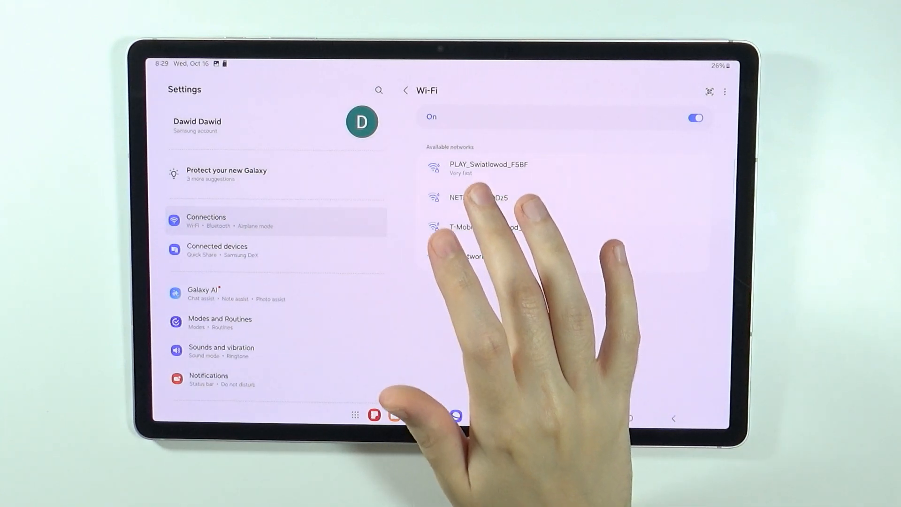
left_click(487, 168)
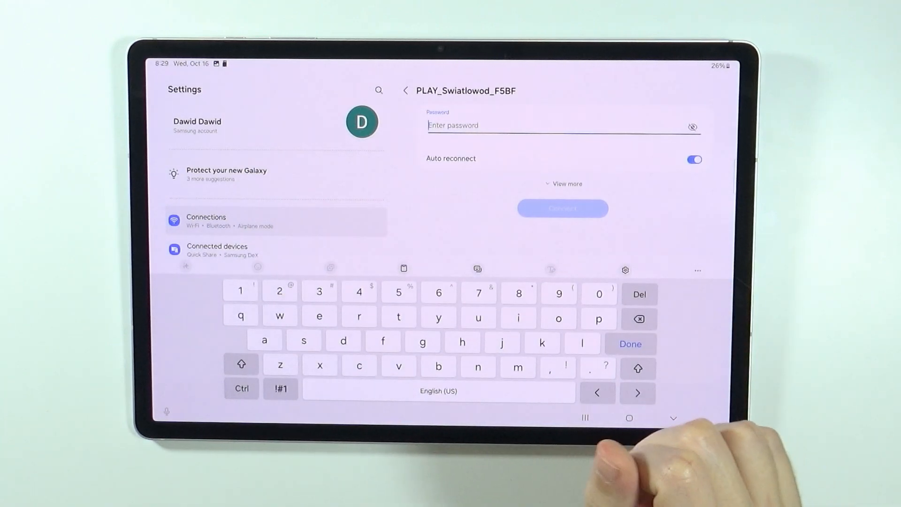
left_click(405, 90)
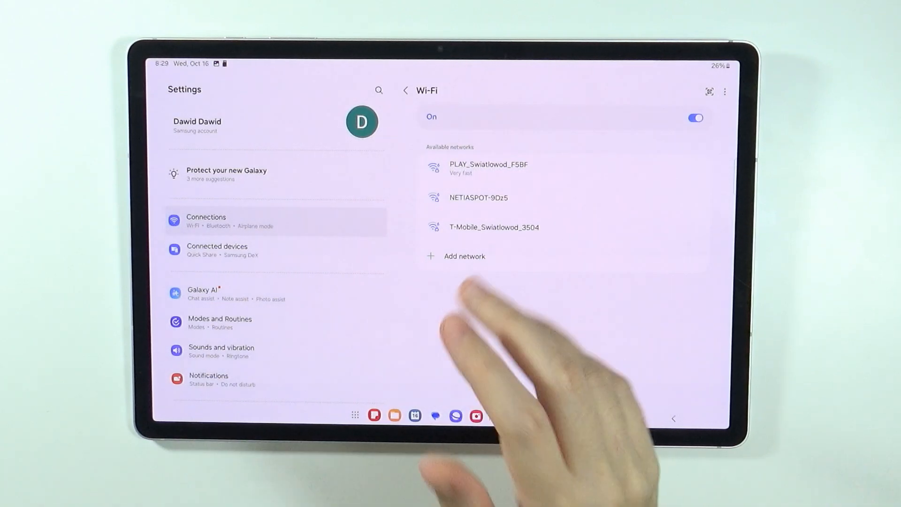
scroll("down", 3)
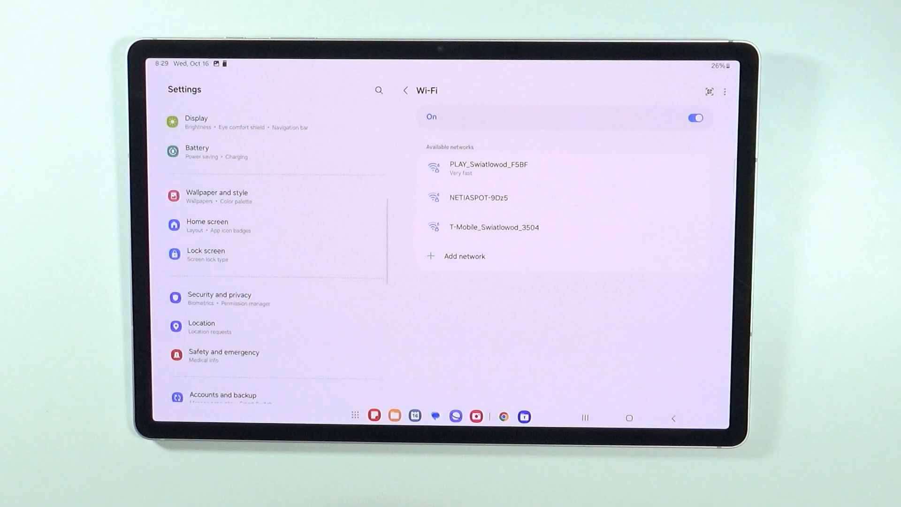
scroll("down", 3)
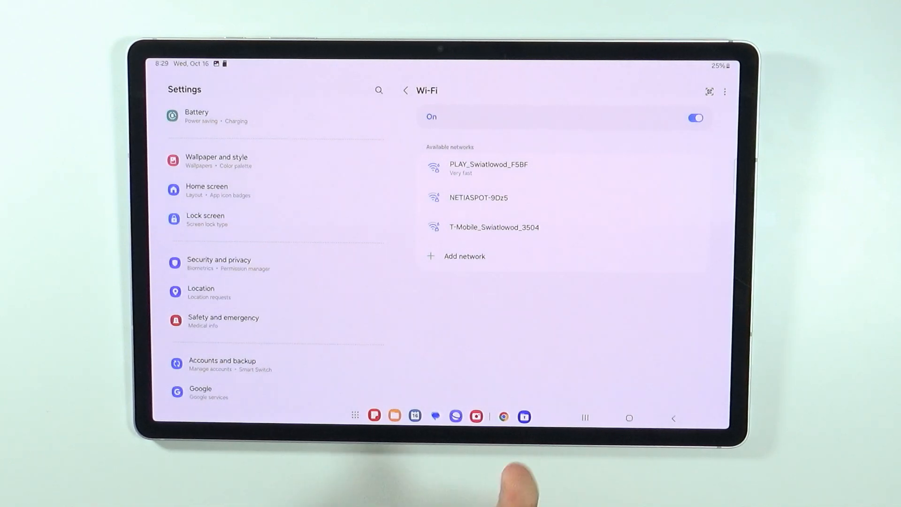
mouse_move(506, 472)
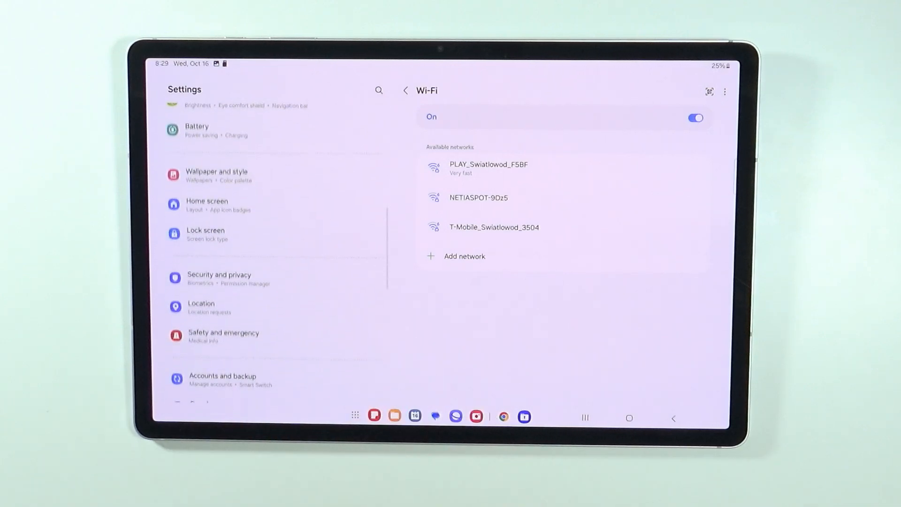
scroll("down", 3)
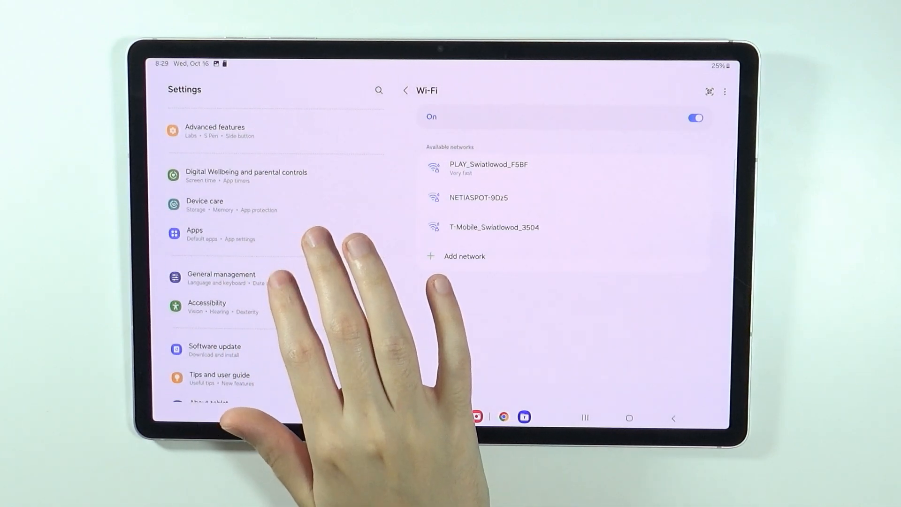
Go into General management and show the Reset page with Factory data reset
left_click(222, 278)
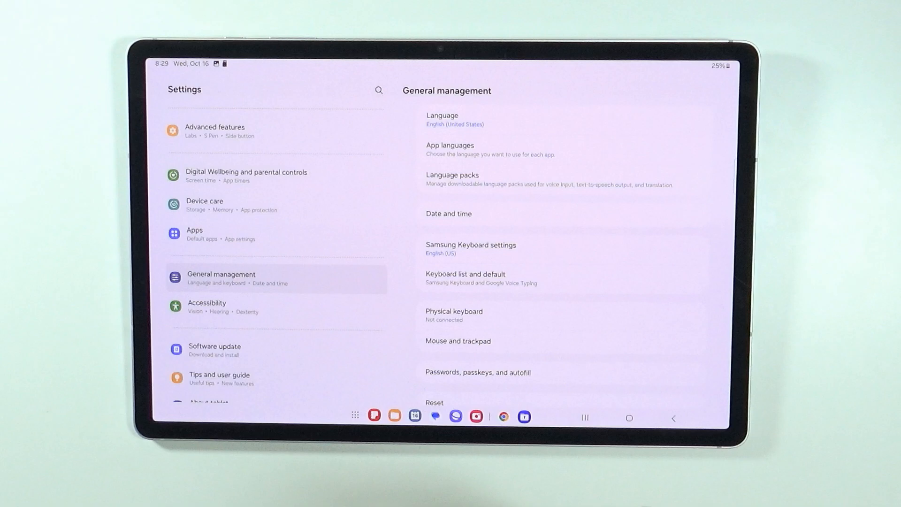
left_click(435, 402)
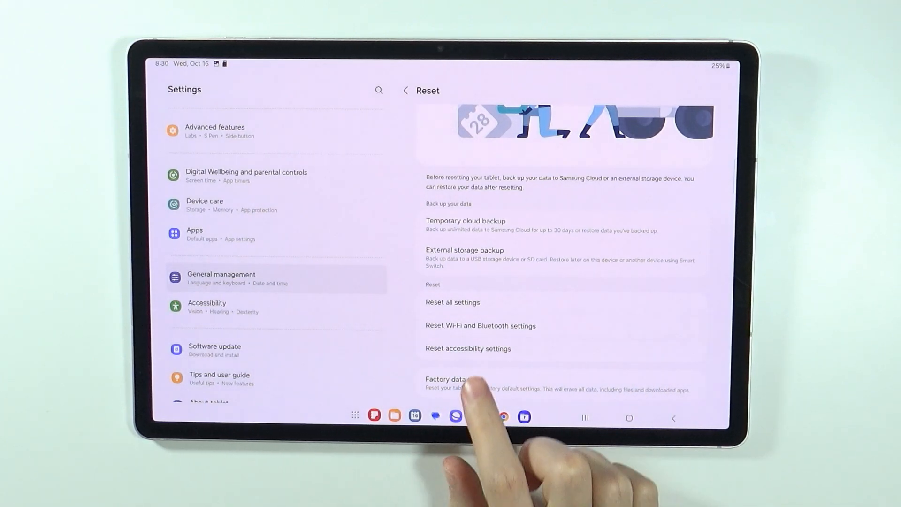
Inspect the Factory data reset page down to the Reset button without resetting, then back out
left_click(466, 382)
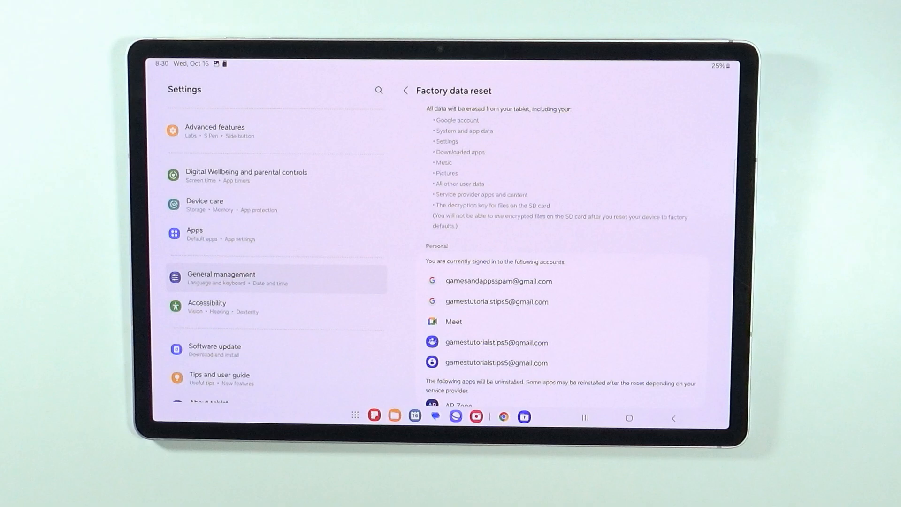
scroll("down", 3)
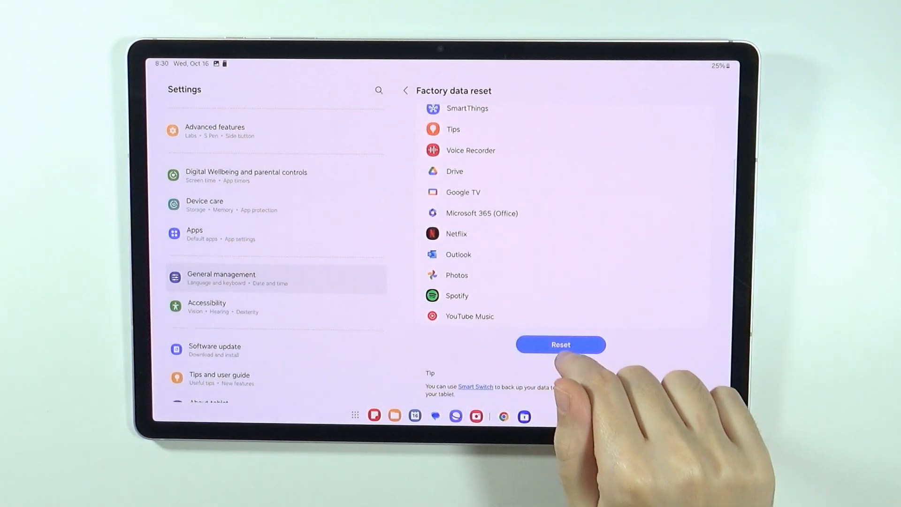
scroll("up", 3)
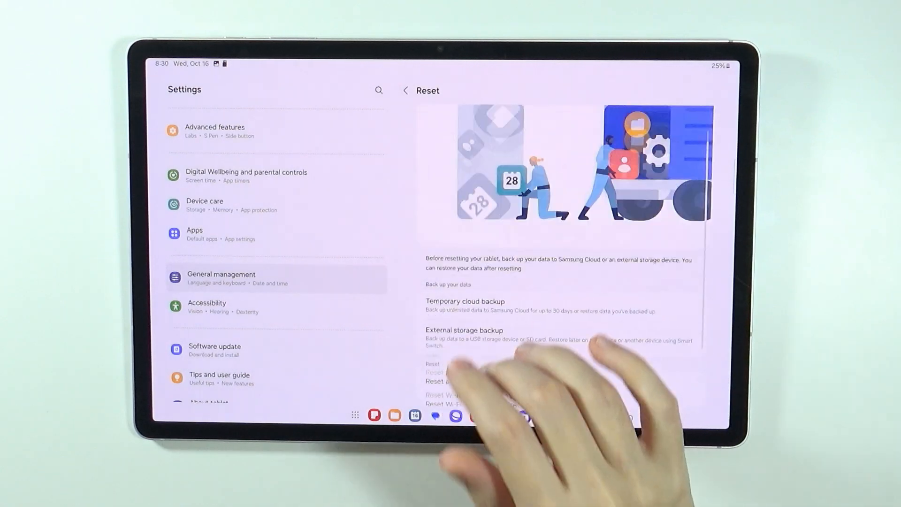
left_click(405, 90)
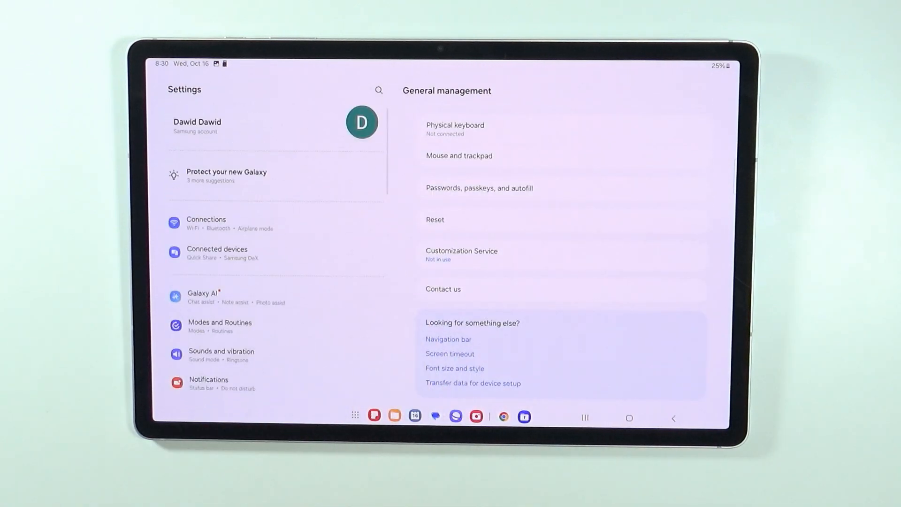